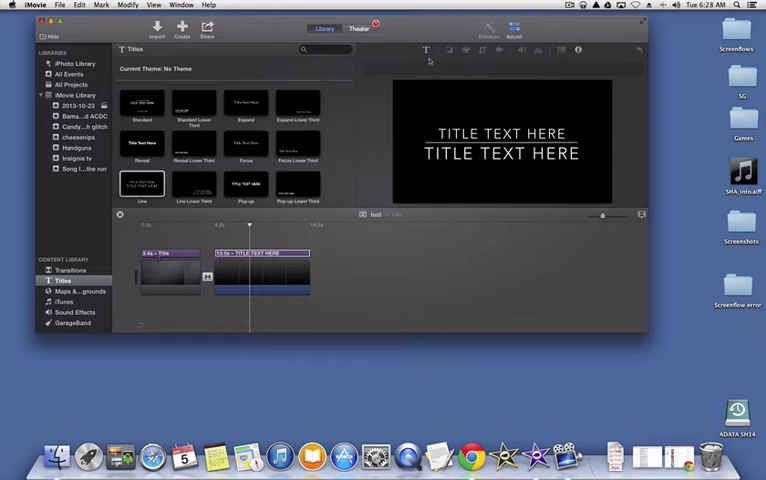
mouse_move(426, 50)
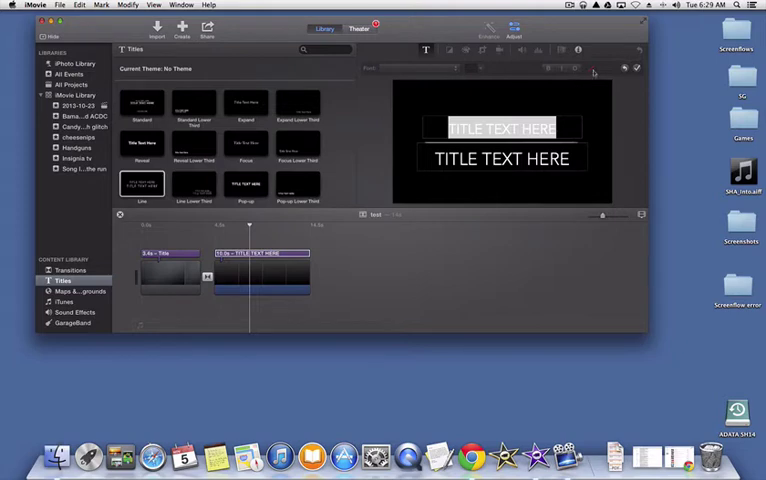
- Open the TITLE TEXT HERE title text in the viewer to check its font controls
double_click(547, 158)
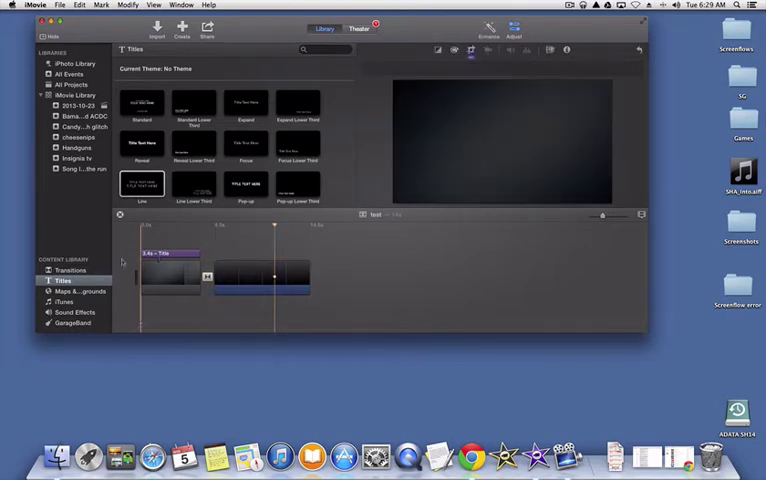
- Scroll the Titles browser down to find the Lower Third title
scroll(down, 3)
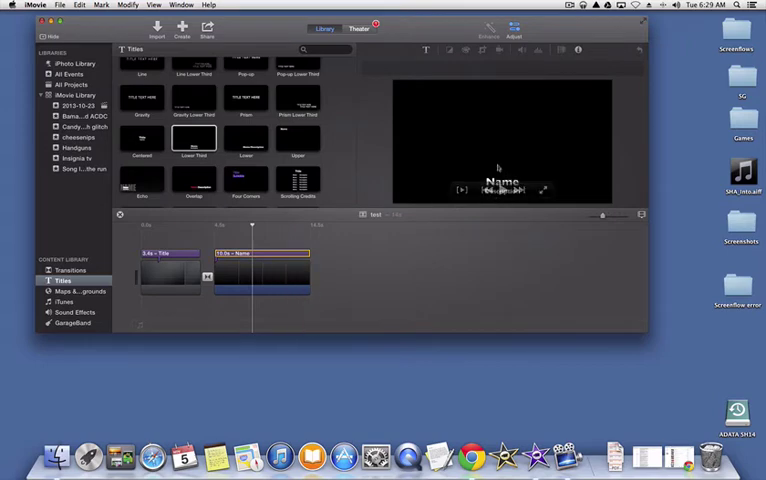
- Change the Name text font to Sign Painter House Script
double_click(504, 182)
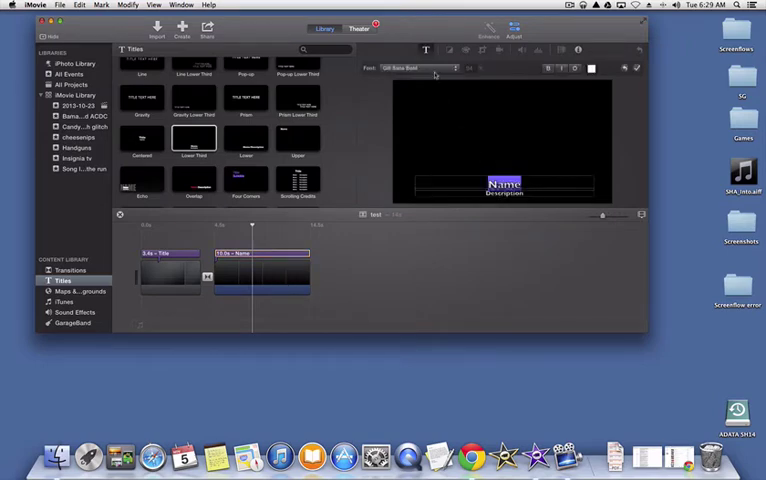
click(413, 68)
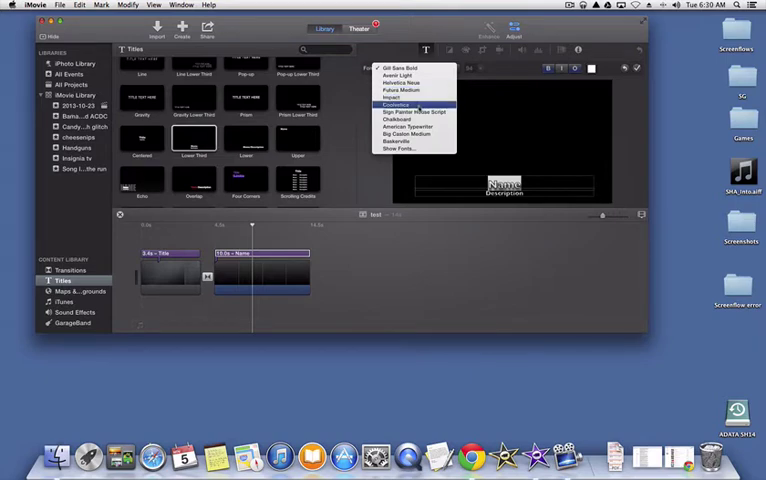
click(413, 111)
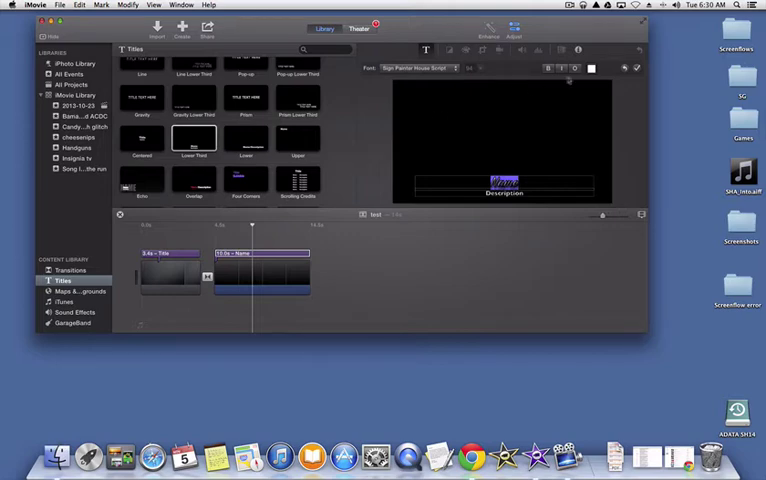
- Colour the Name text blue
click(590, 68)
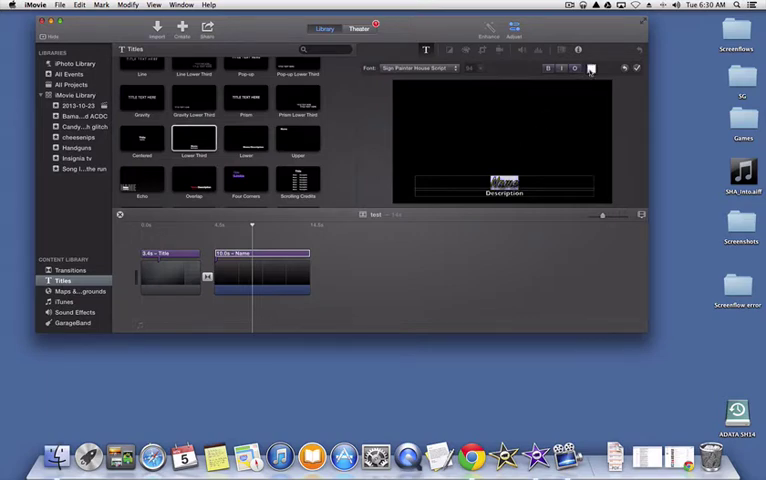
click(591, 67)
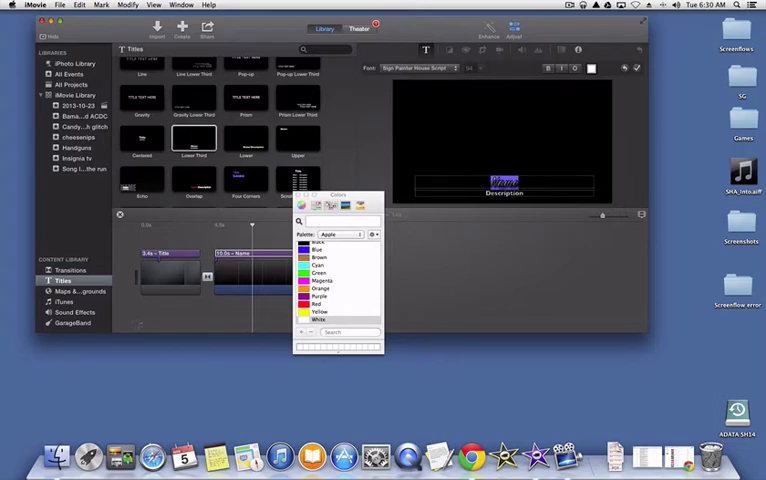
click(318, 249)
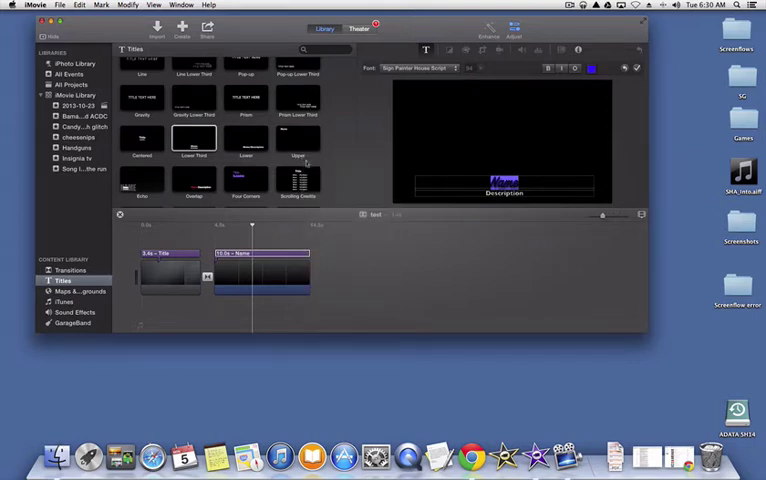
mouse_move(330, 153)
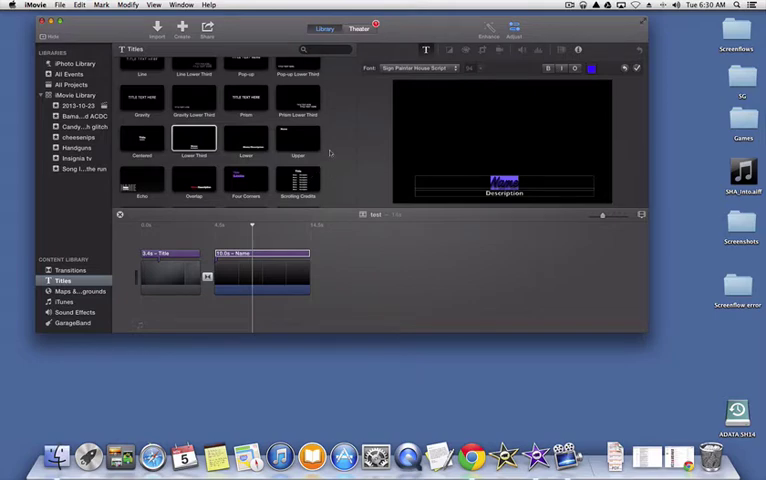
mouse_move(245, 137)
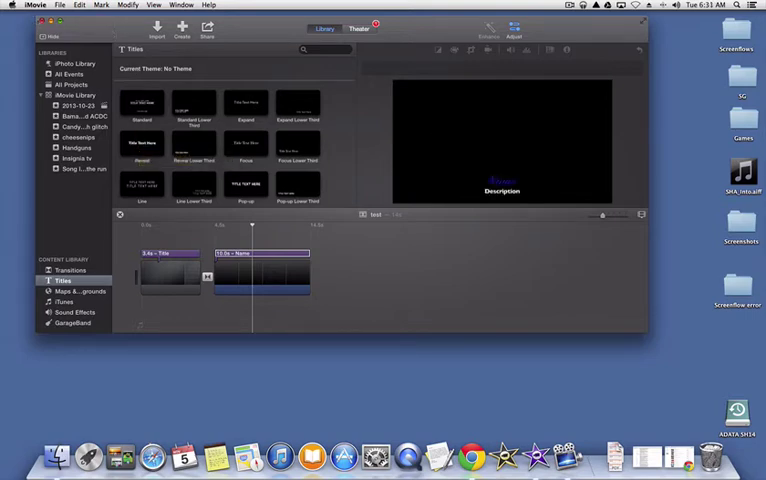
- Quit iMovie from the iMovie app menu
click(35, 5)
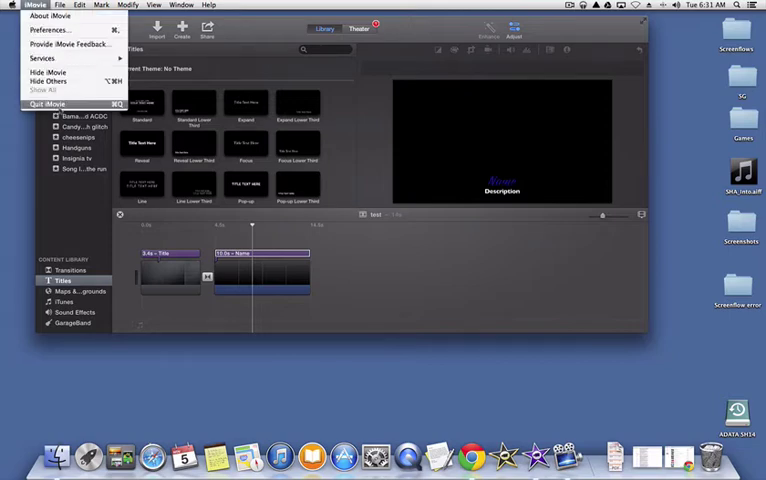
click(50, 104)
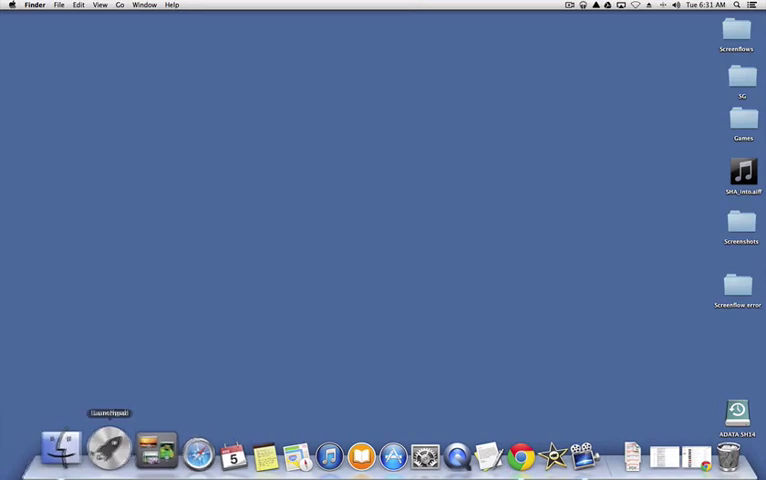
- Locate iMovie 9.0.9 in Finder's Applications folder and launch it
click(62, 447)
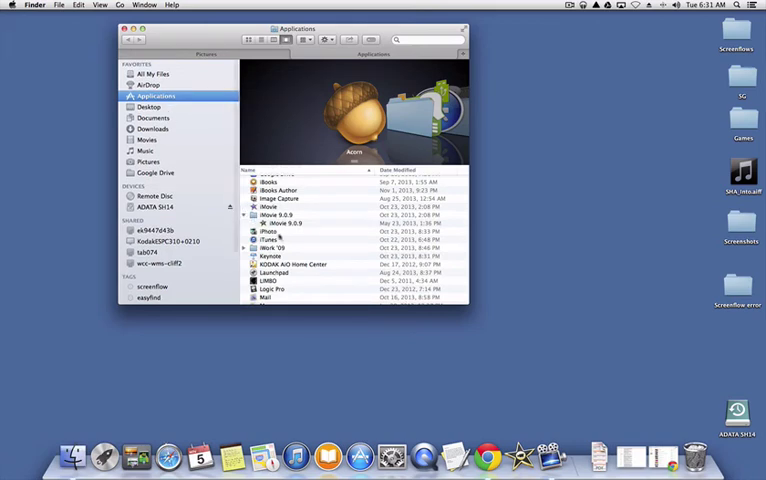
scroll(up, 3)
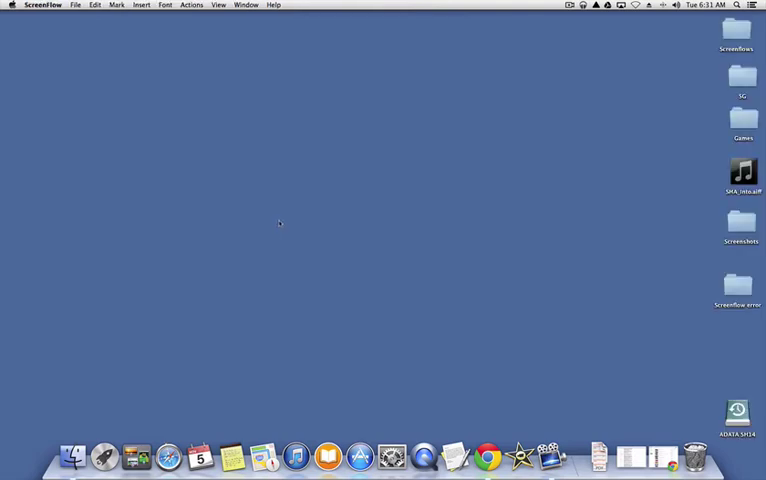
mouse_move(212, 287)
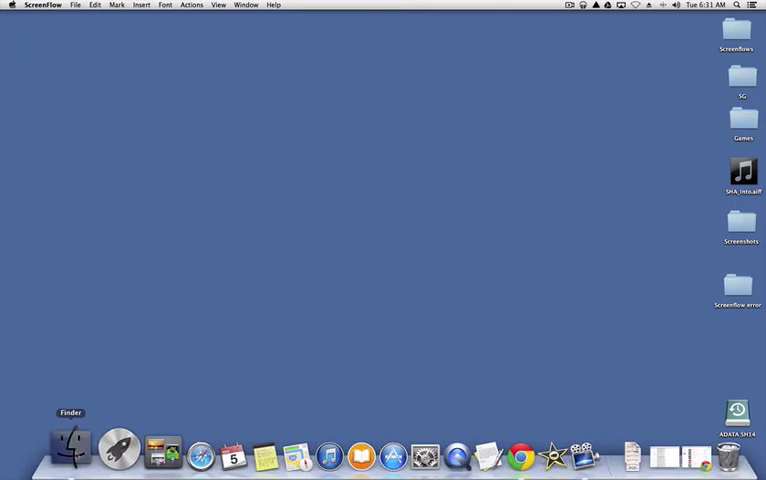
click(71, 447)
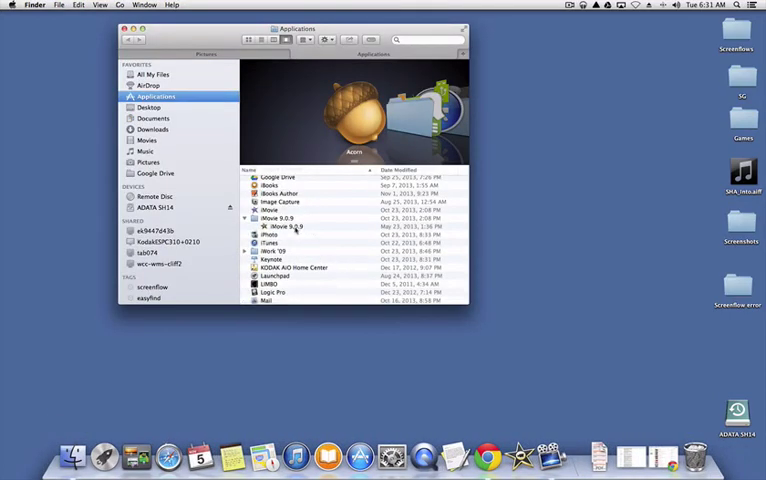
click(300, 226)
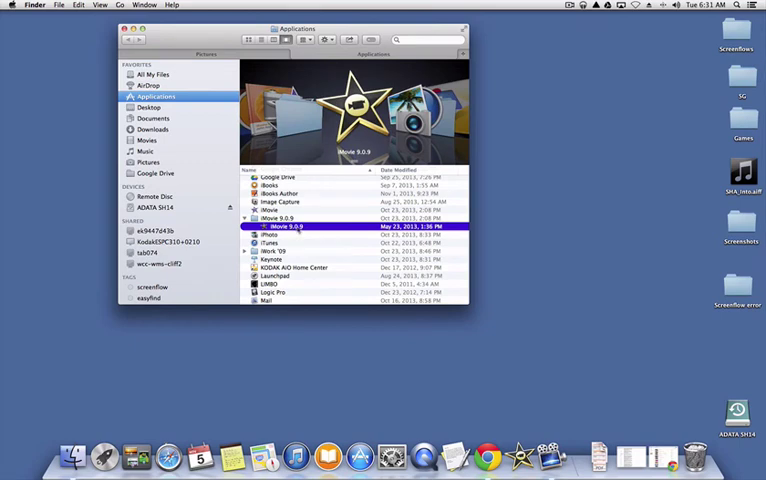
mouse_move(313, 228)
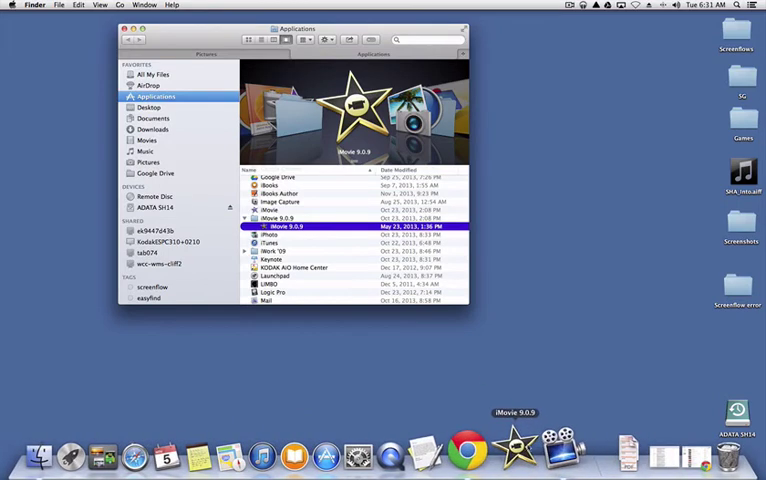
double_click(283, 226)
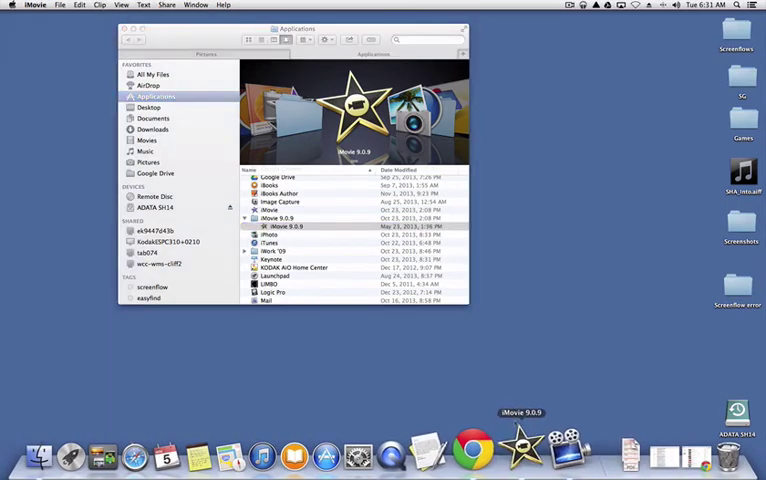
double_click(283, 226)
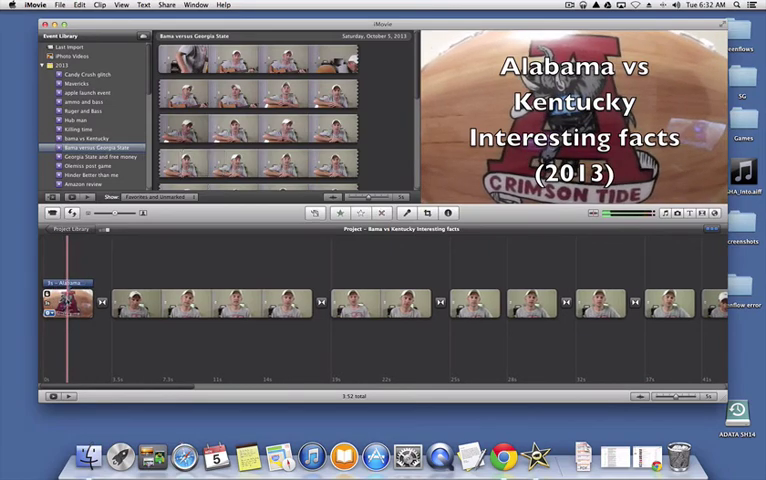
- Select the Alabama vs Kentucky title and try the American Typewriter font
click(65, 303)
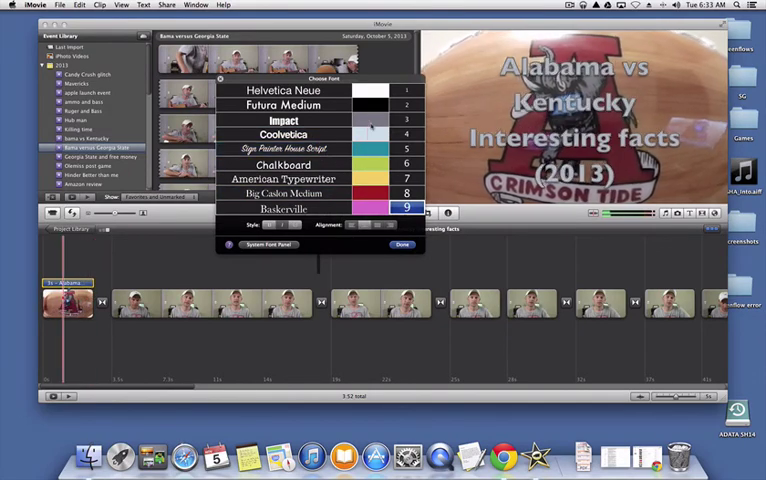
click(284, 179)
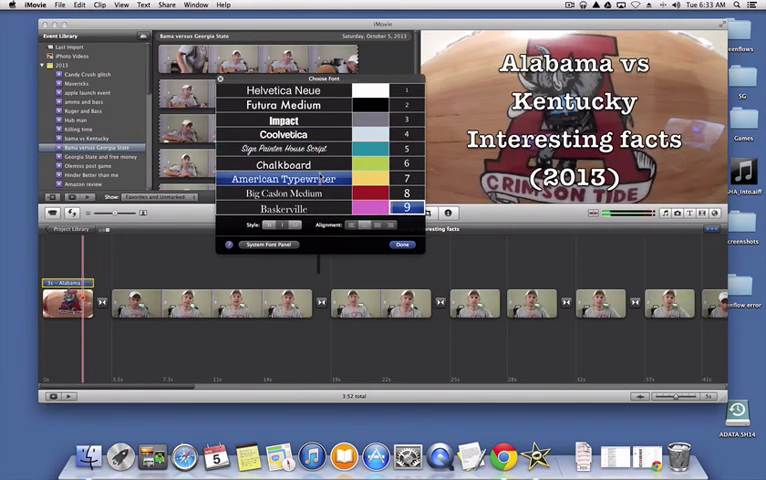
click(283, 178)
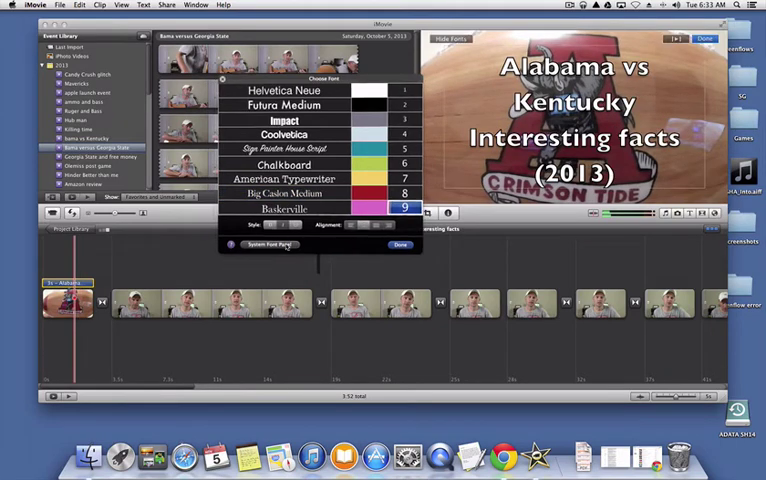
click(269, 244)
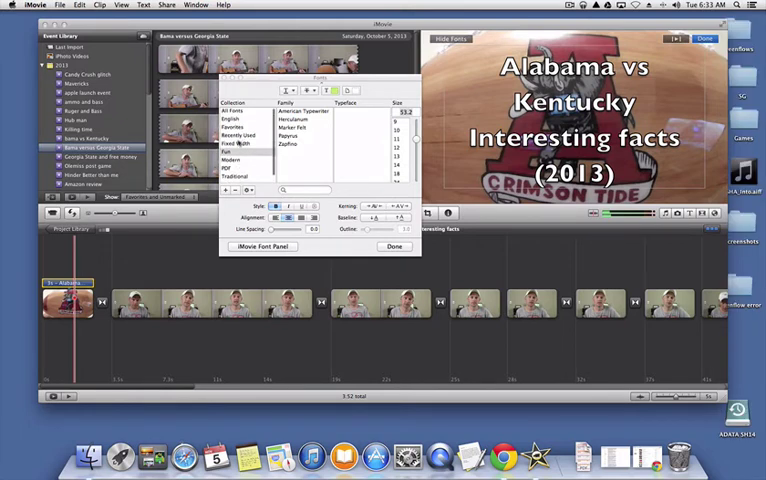
click(237, 142)
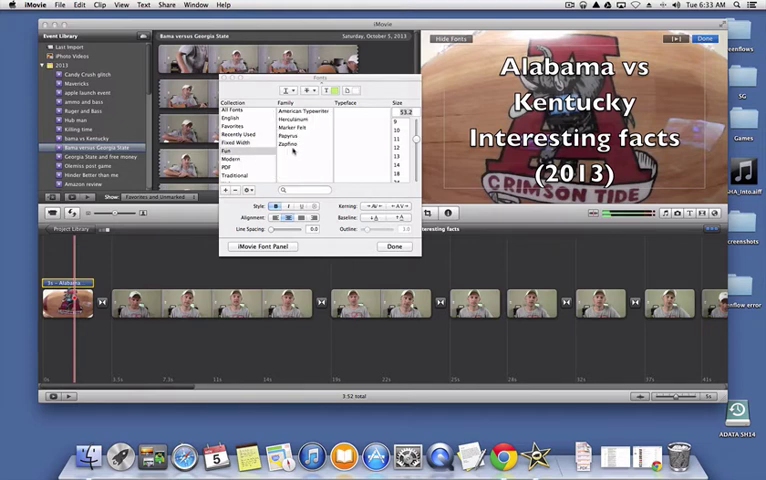
click(300, 111)
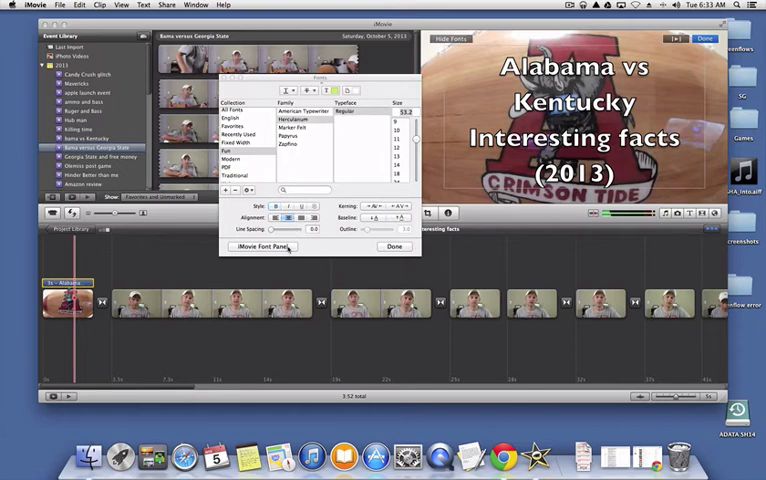
click(262, 247)
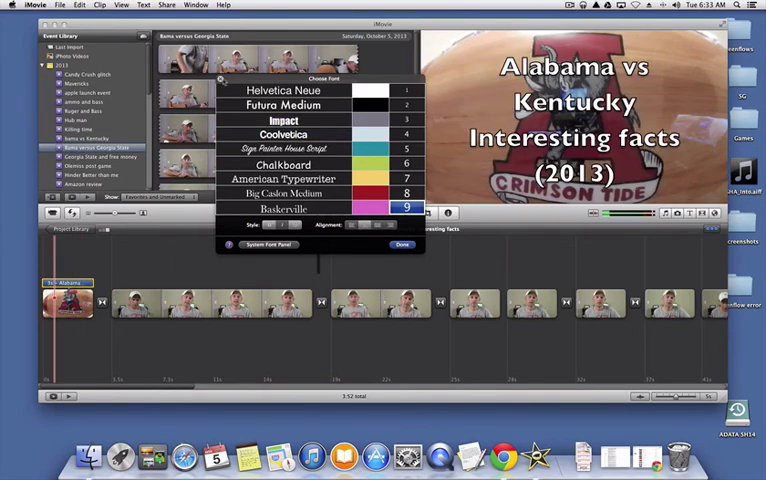
- Close the Choose Font panel
click(402, 244)
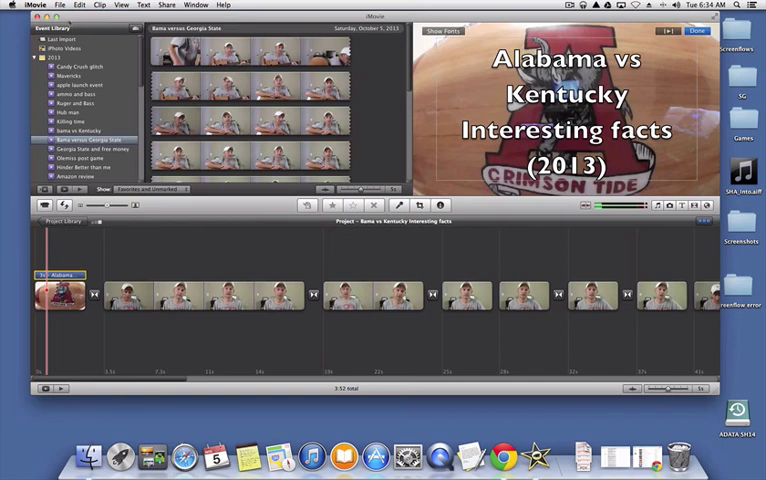
- Switch to Finder and close the Applications window
click(33, 5)
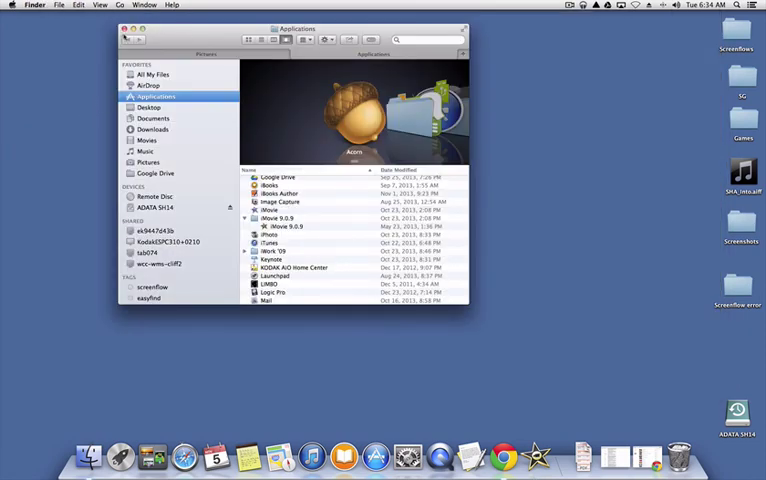
click(126, 30)
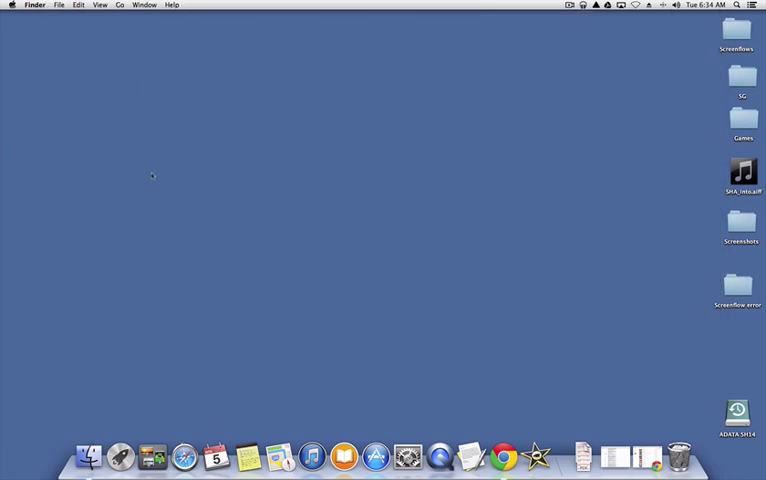